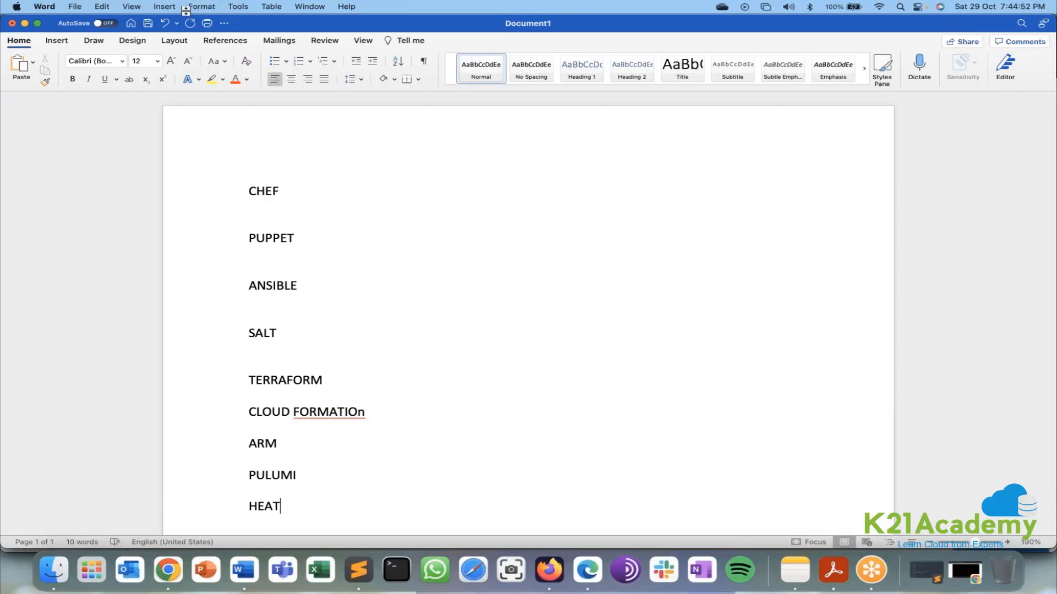
Insert a new line above CHEF and write 'IAC TOOLS ( Infra Structre as a code tols )' as the heading
scroll("down", 3)
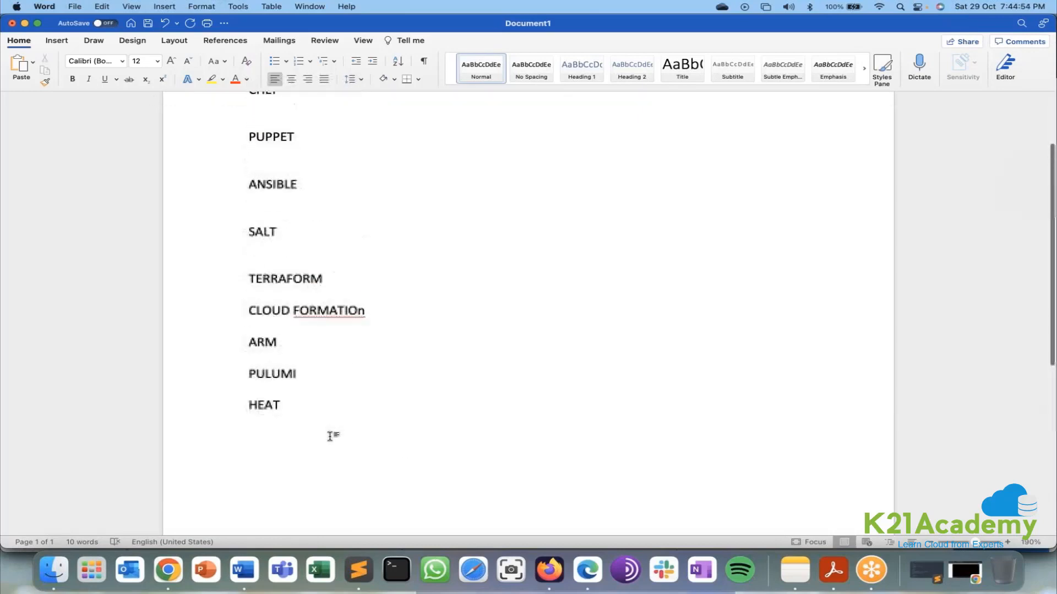
scroll("down", 3)
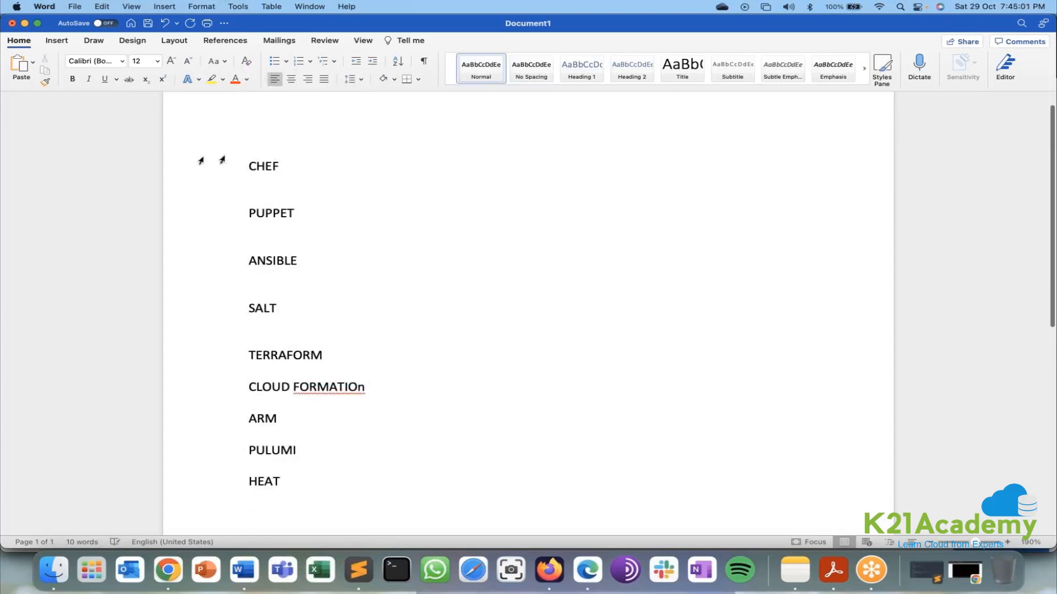
key("enter")
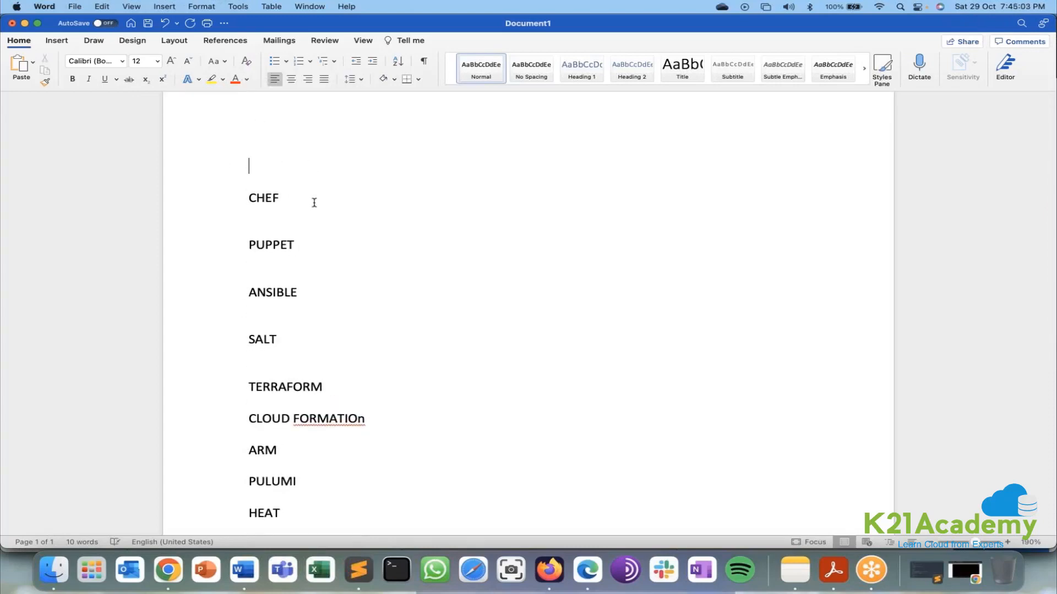
type("IAC")
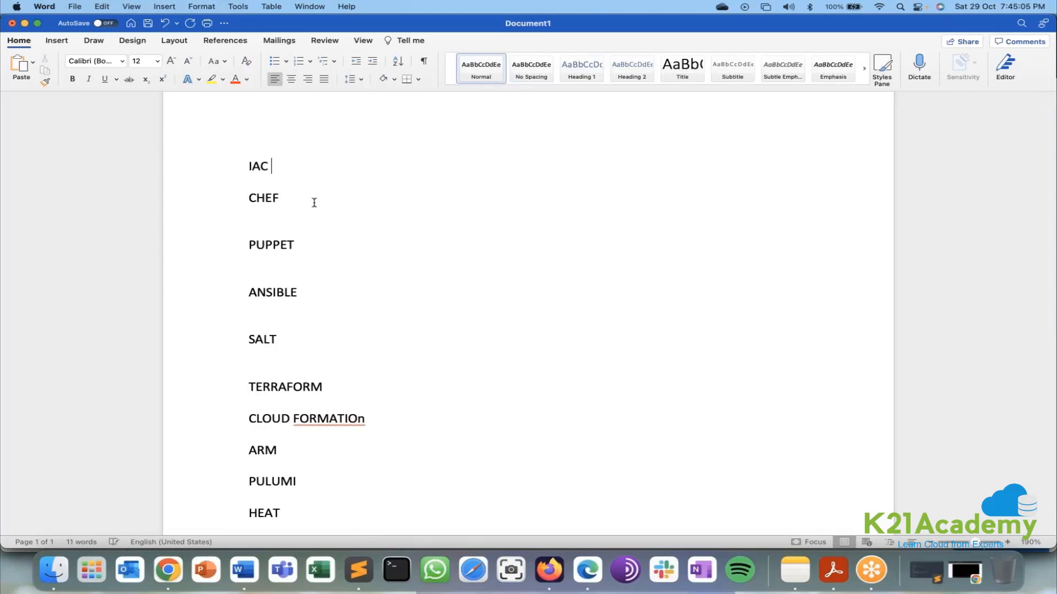
type("TOOLS ( Inf")
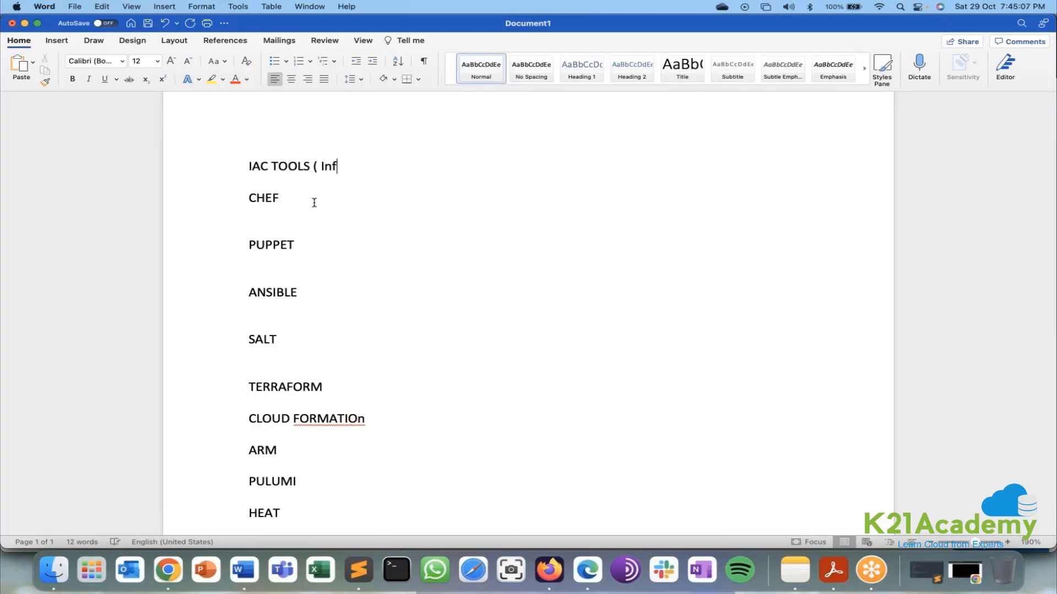
type("ra Struct")
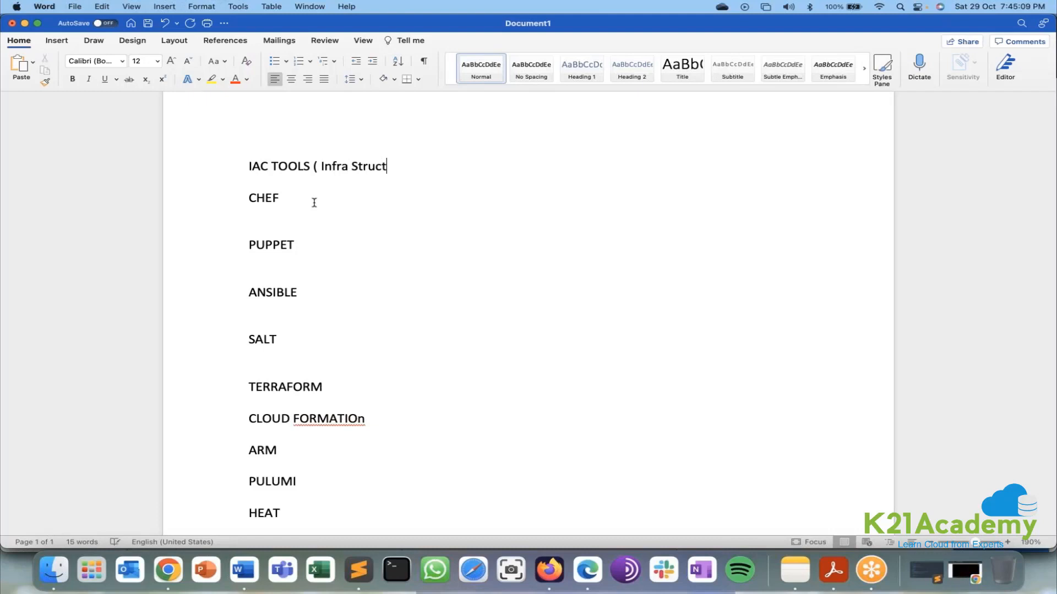
type("re as a code tol")
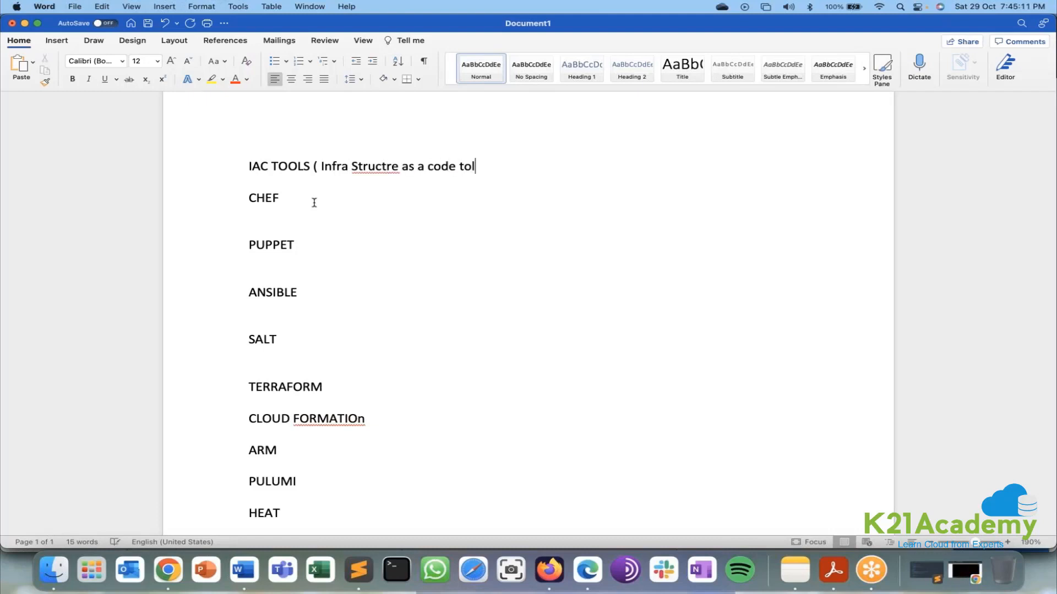
type("ls )")
left_click(306, 419)
type("ormatio")
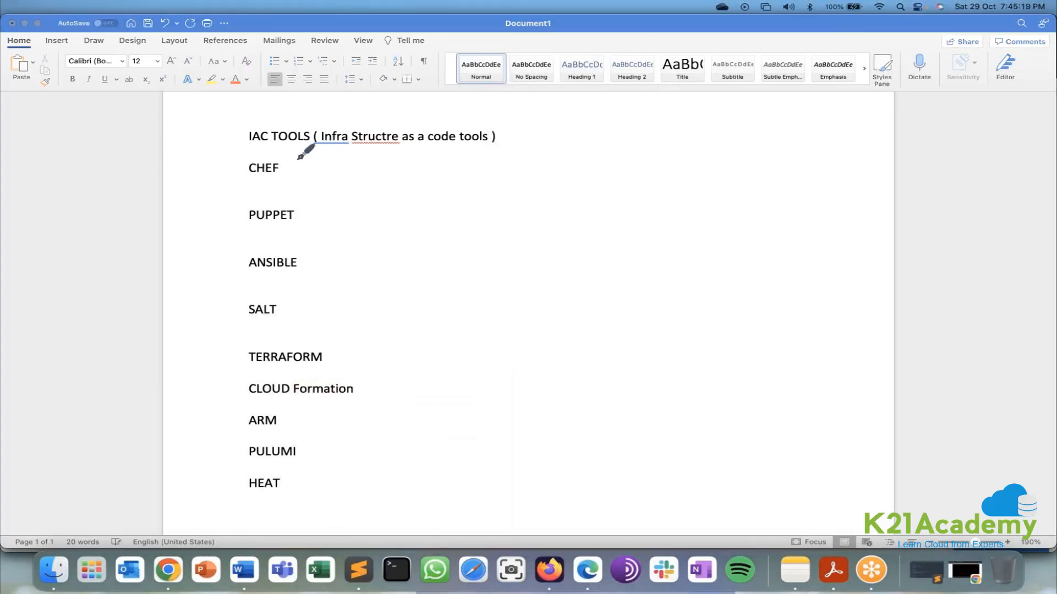
Ink braces around CHEF–SALT labelled CM and TERRAFORM–HEAT labelled PM, each with an arrow
left_click_drag(306, 148, 266, 323)
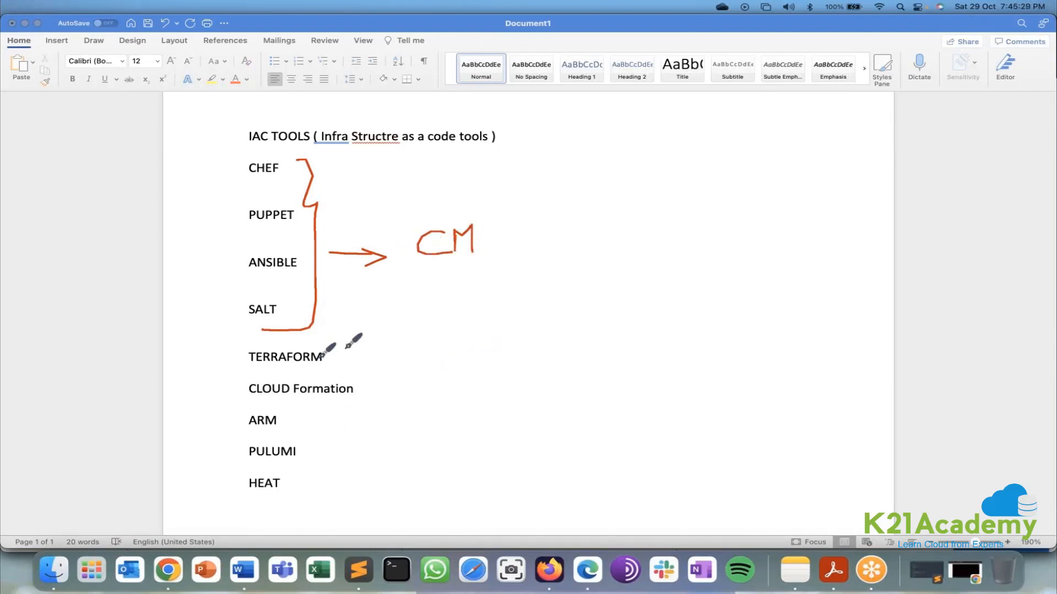
left_click_drag(347, 354, 374, 495)
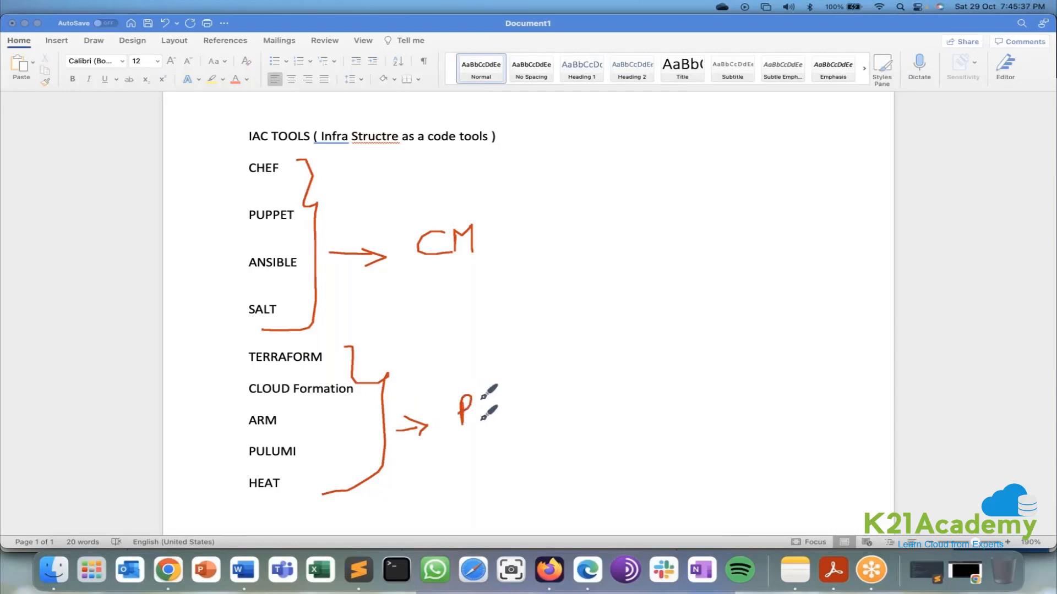
left_click_drag(472, 425, 513, 404)
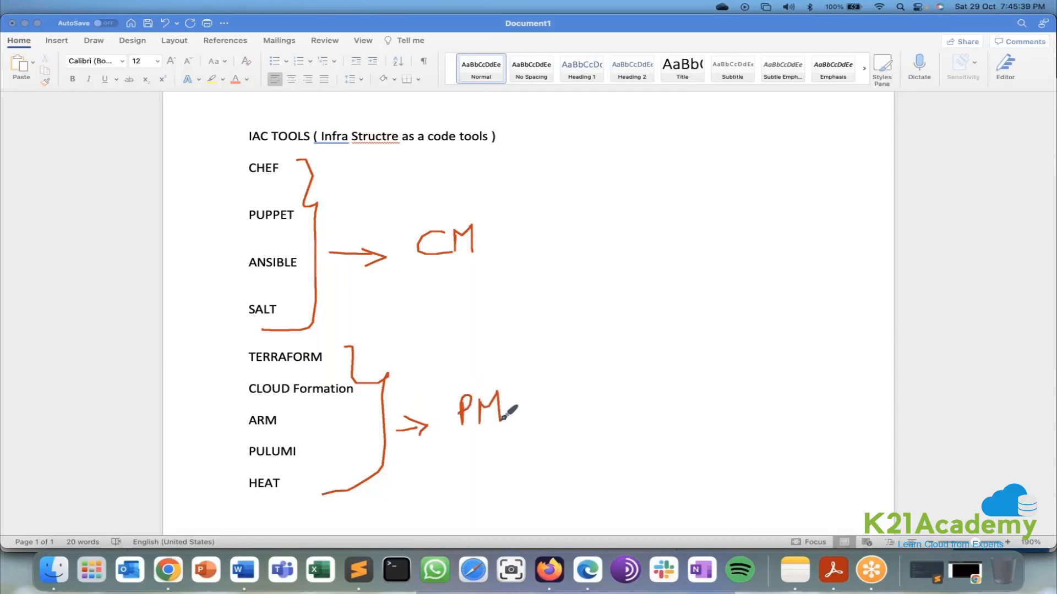
mouse_move(739, 330)
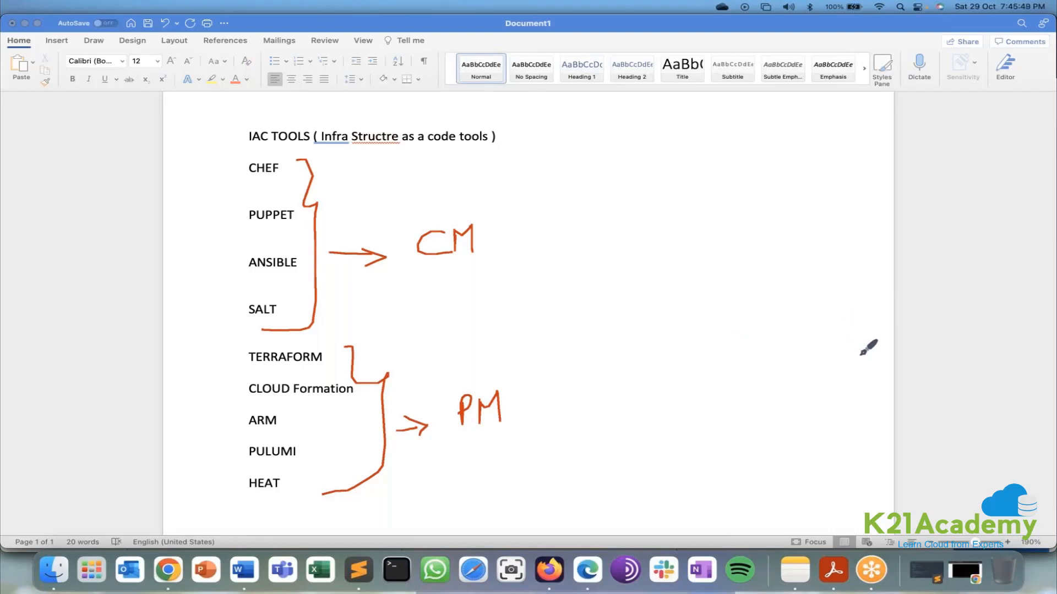
mouse_move(869, 347)
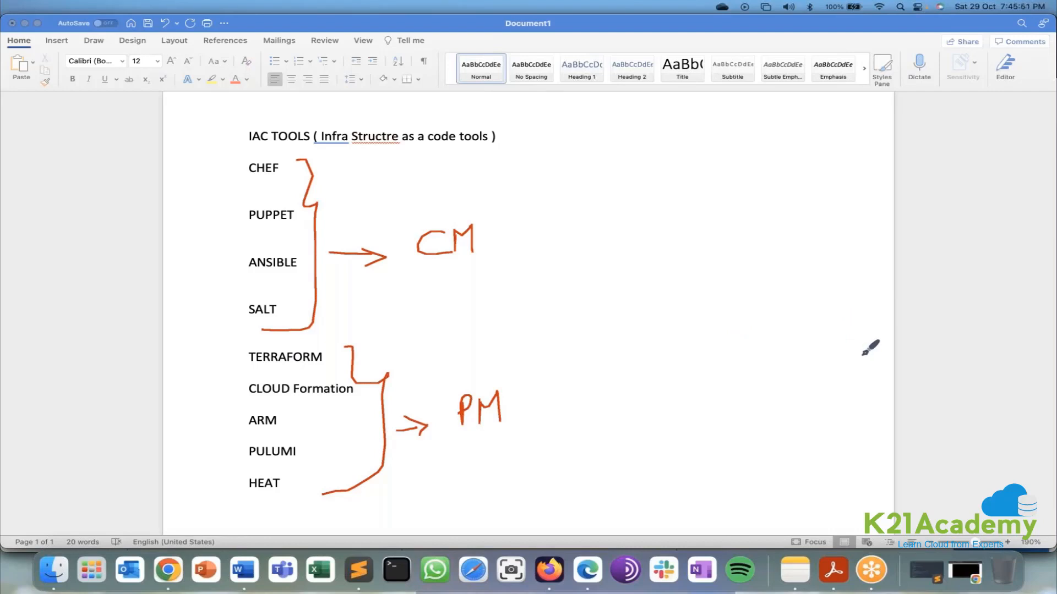
mouse_move(854, 313)
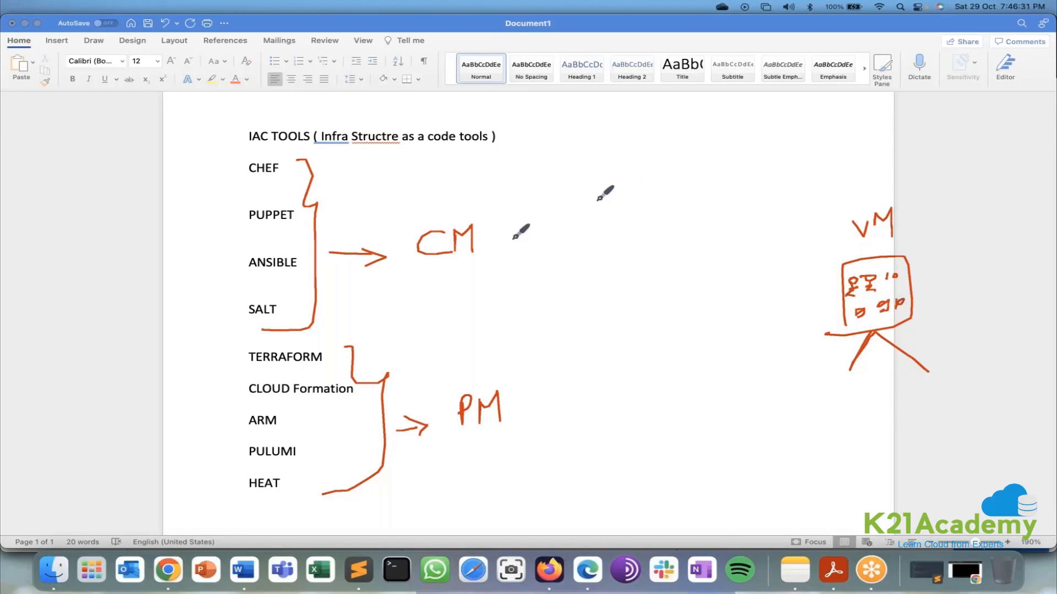
Circle the handwritten CM and PM labels and draw a line from CM to the VM sketch
left_click_drag(488, 235, 788, 269)
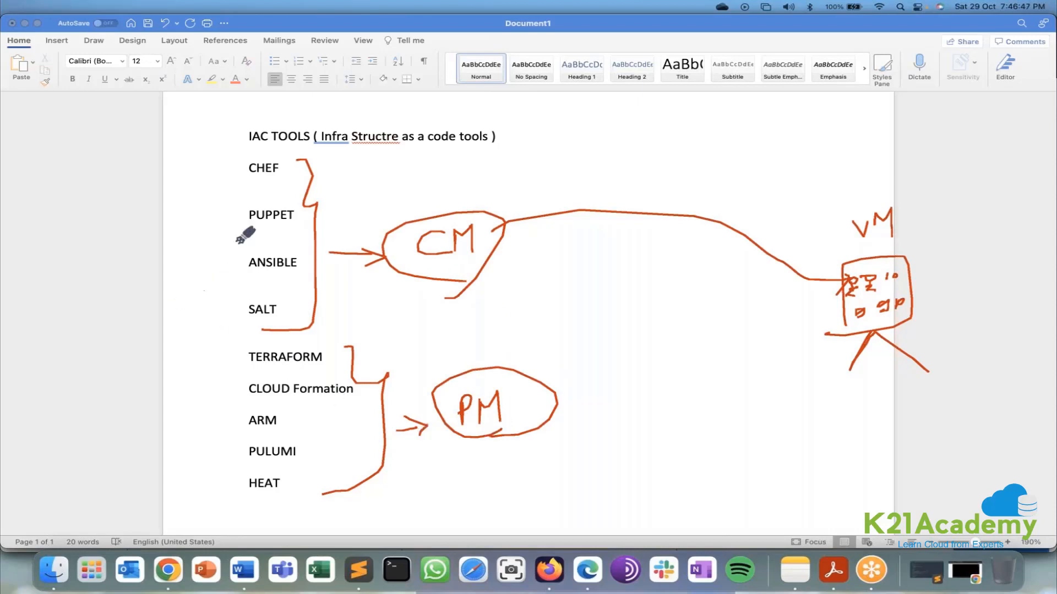
mouse_move(244, 147)
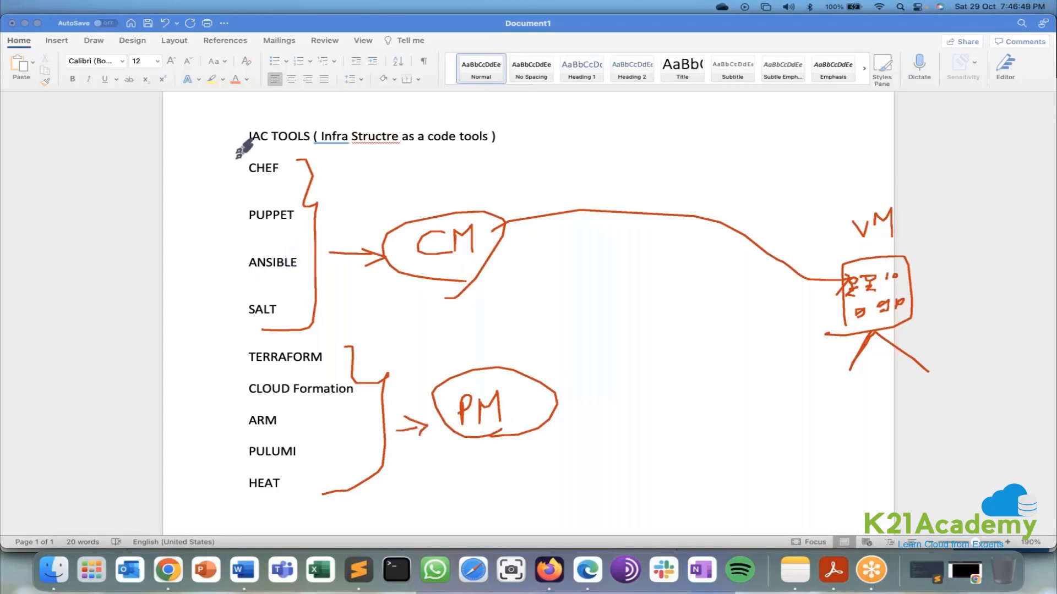
mouse_move(444, 172)
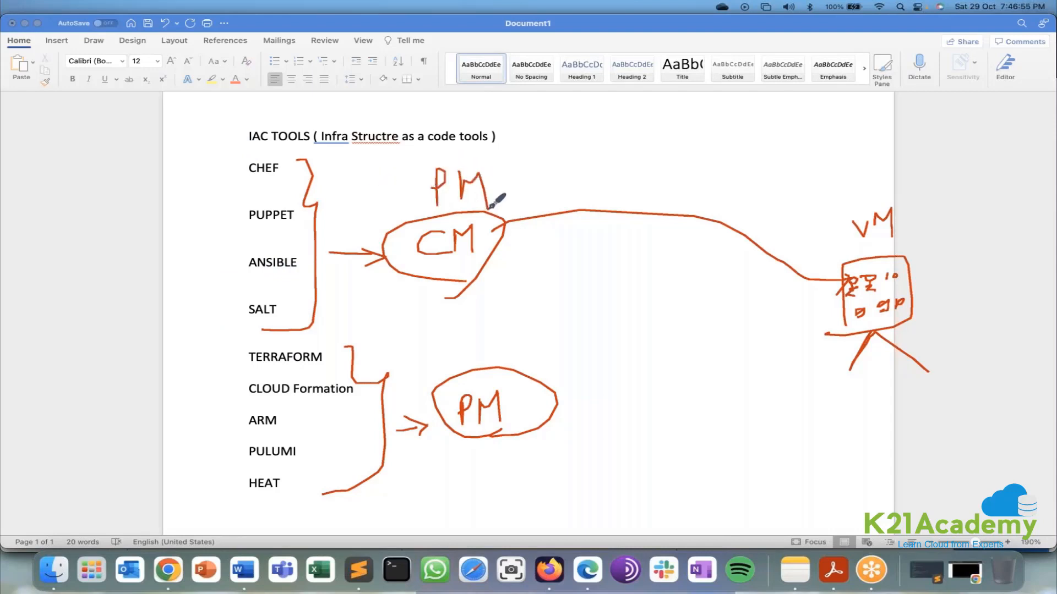
mouse_move(283, 259)
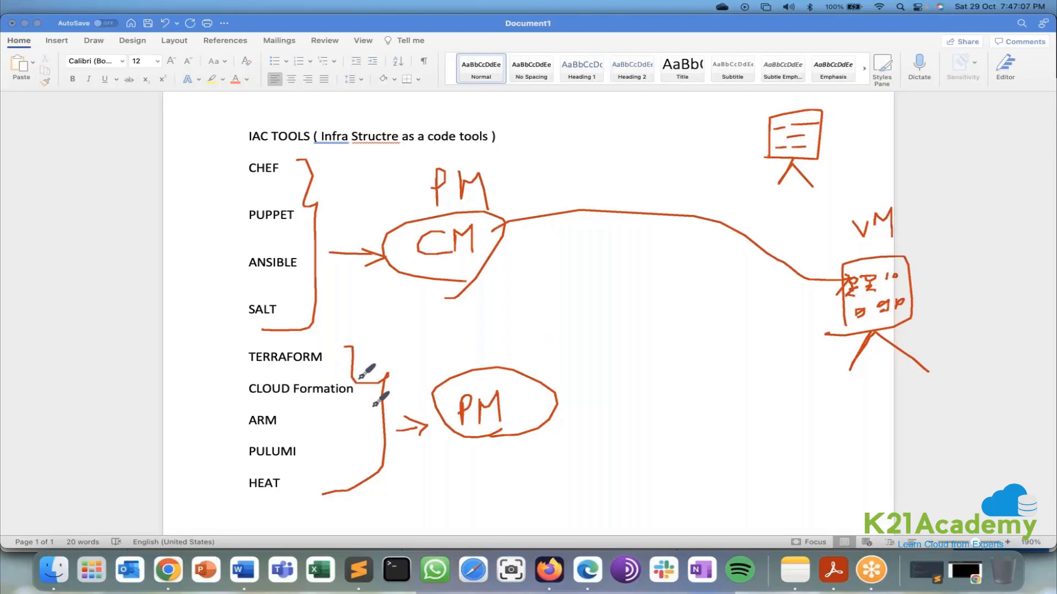
Draw a line from TERRAFORM across PM to a second server sketch and handwrite CM beneath PM
left_click_drag(324, 358, 539, 377)
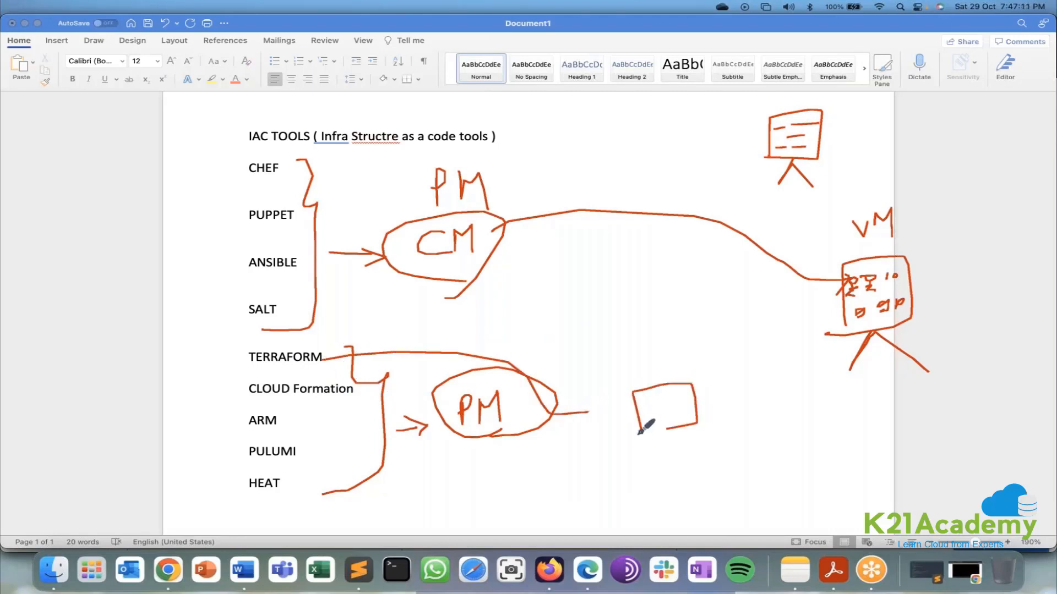
left_click_drag(640, 428, 693, 445)
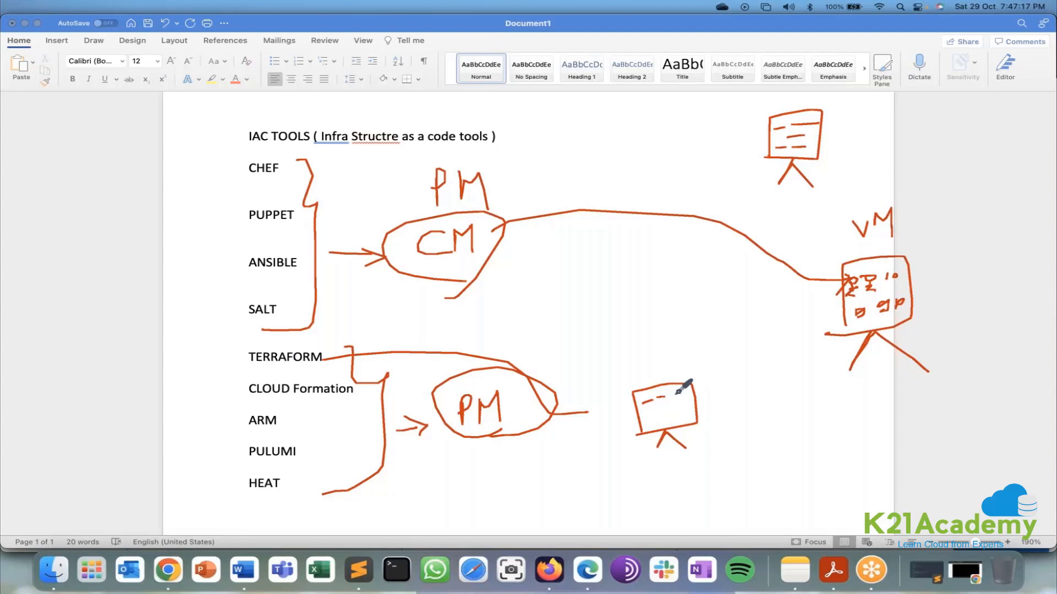
left_click_drag(674, 388, 660, 418)
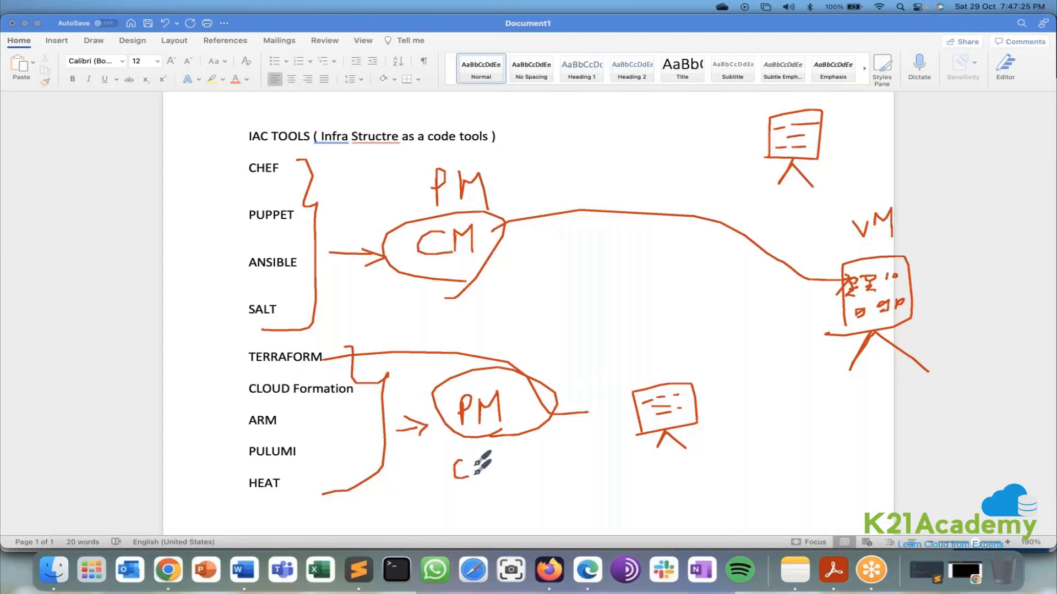
left_click_drag(461, 465, 502, 469)
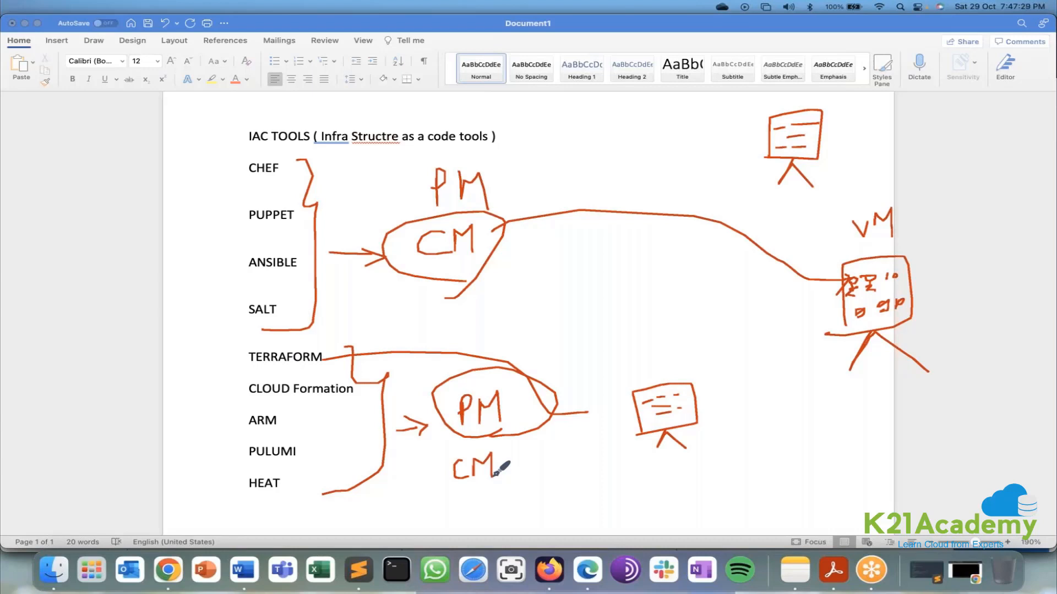
mouse_move(657, 434)
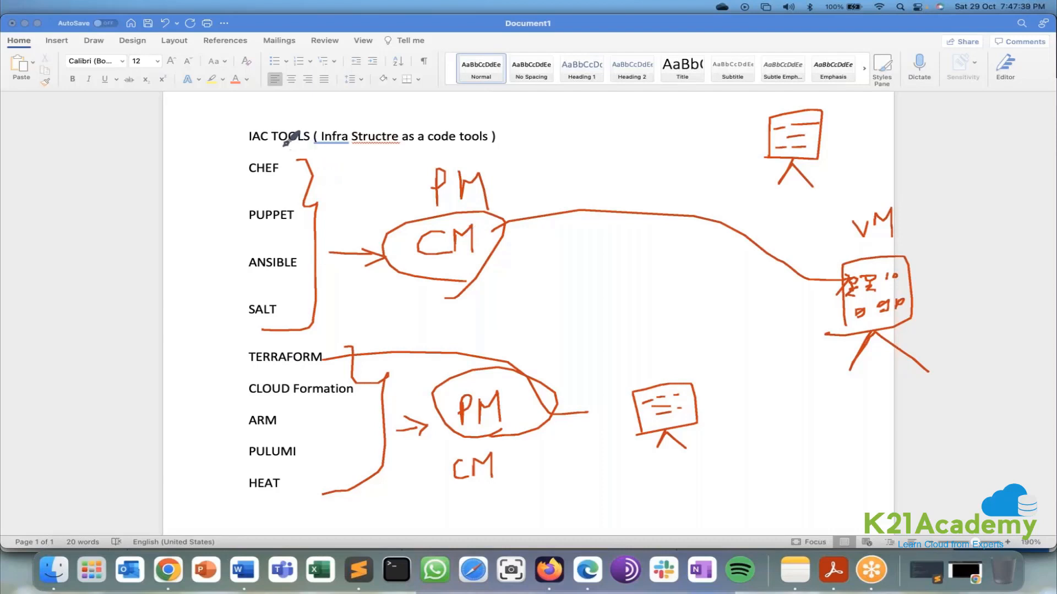
Circle IAC TOOLS in the heading and draw a line linking circled ANSIBLE down to TERRAFORM
left_click_drag(243, 121, 317, 142)
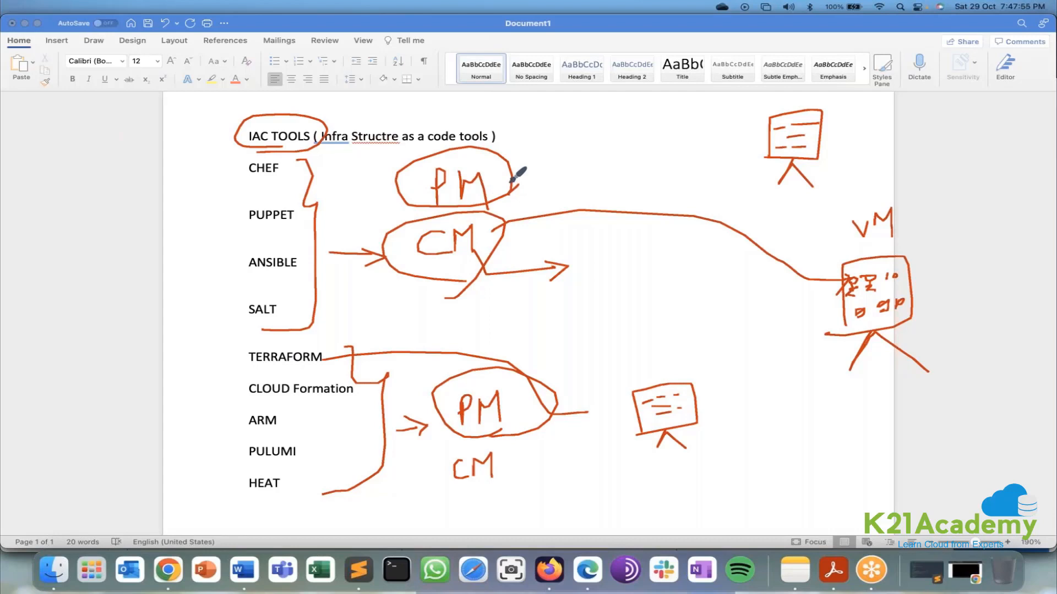
mouse_move(502, 229)
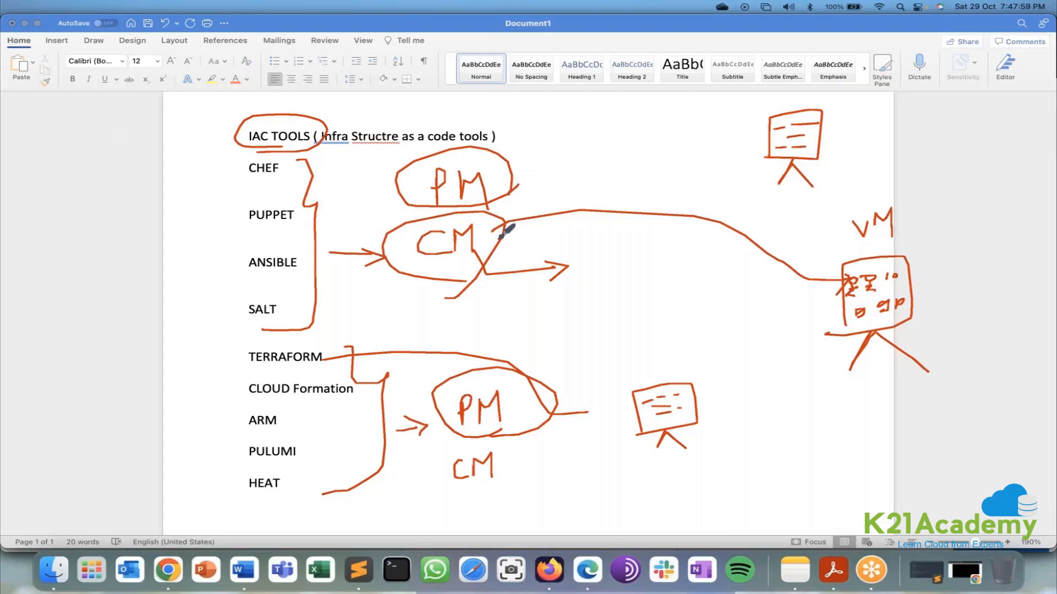
mouse_move(523, 162)
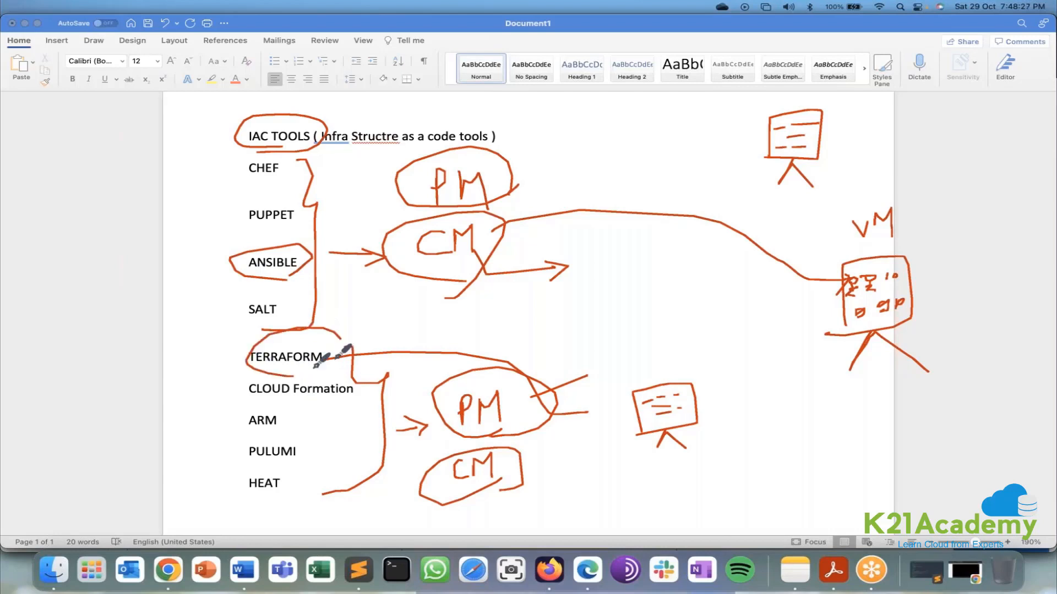
mouse_move(532, 171)
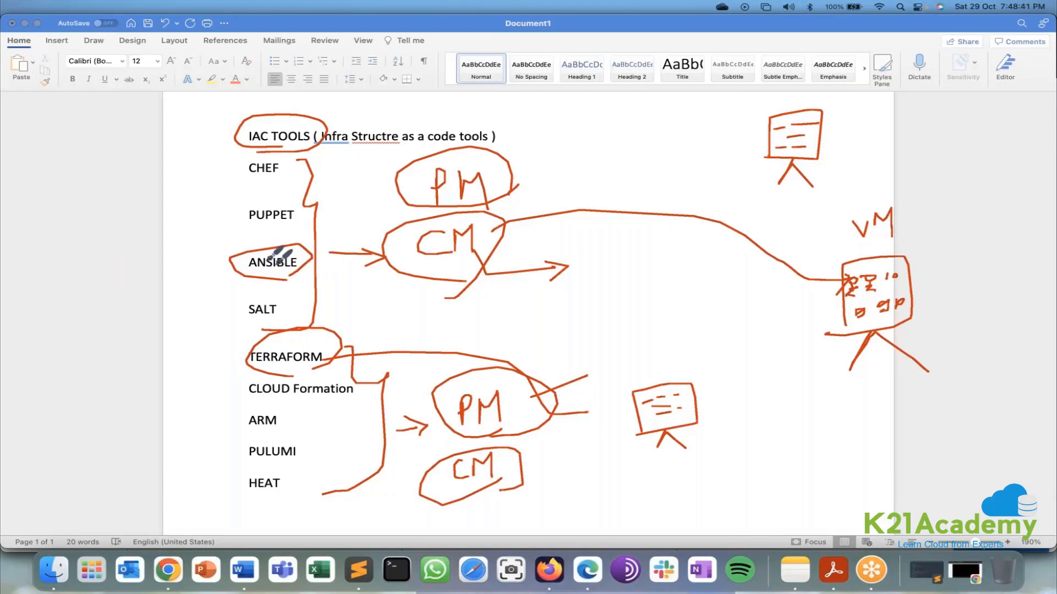
left_click_drag(236, 263, 198, 360)
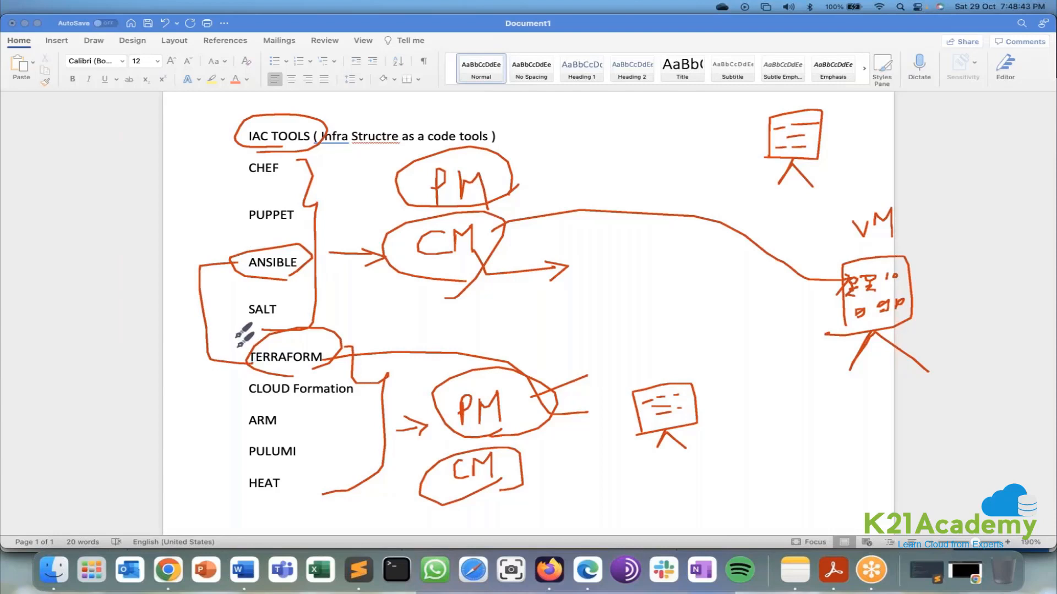
left_click_drag(209, 317, 118, 334)
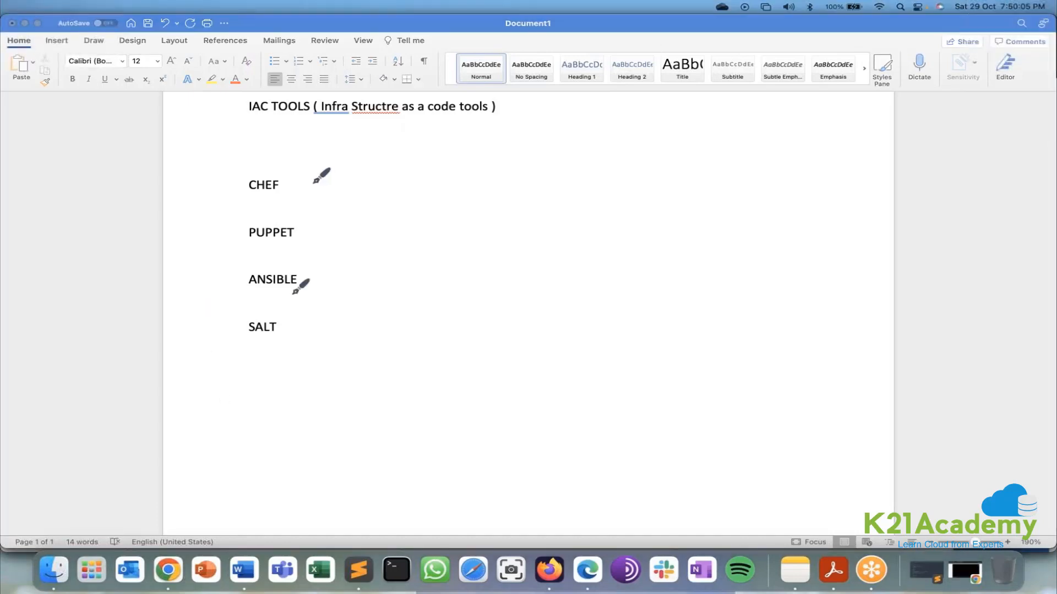
mouse_move(318, 161)
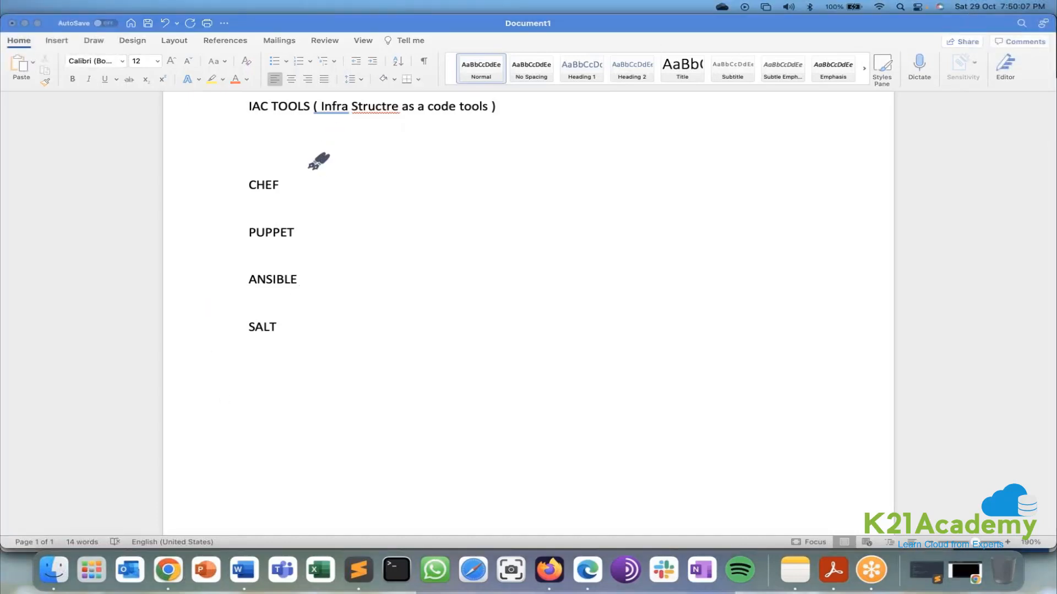
Brace CHEF/PUPPET with an arrow to handwritten Pull, and ANSIBLE/SALT with an arrow to Push
left_click_drag(318, 162, 313, 250)
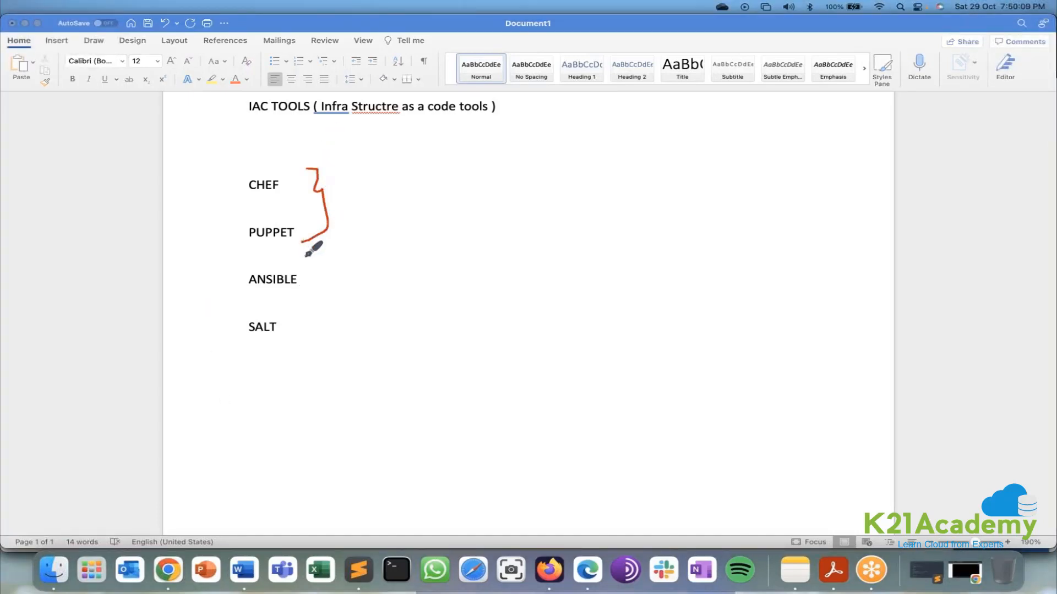
left_click_drag(322, 263, 317, 337)
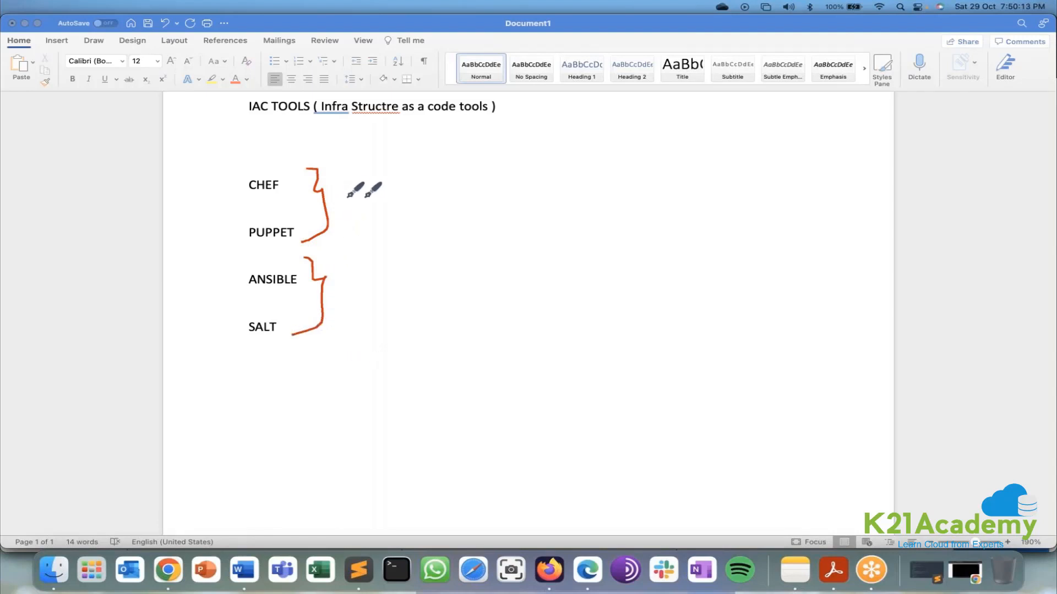
left_click_drag(347, 196, 387, 196)
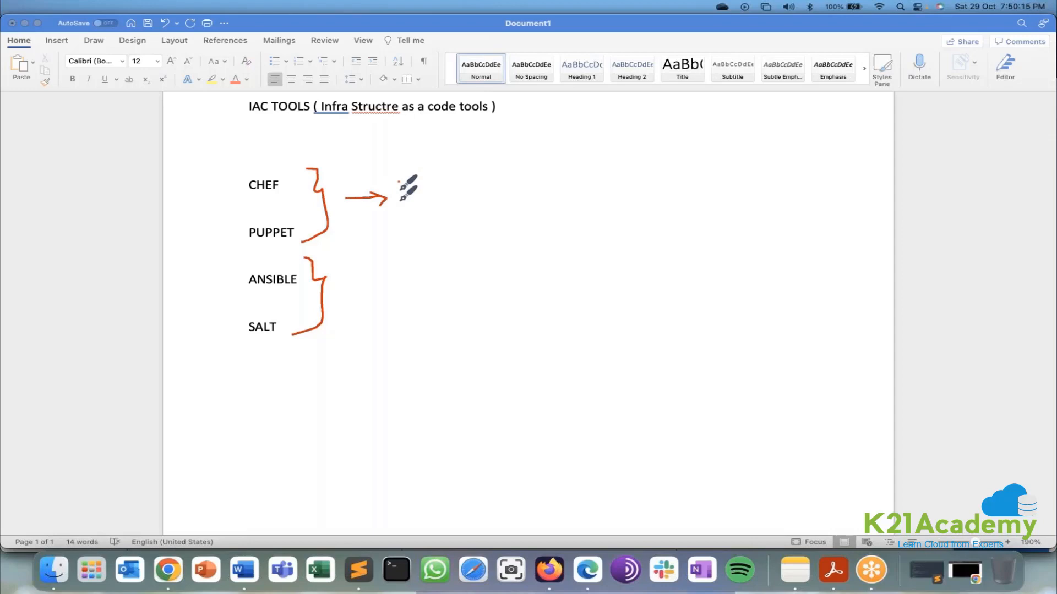
left_click_drag(397, 202, 444, 182)
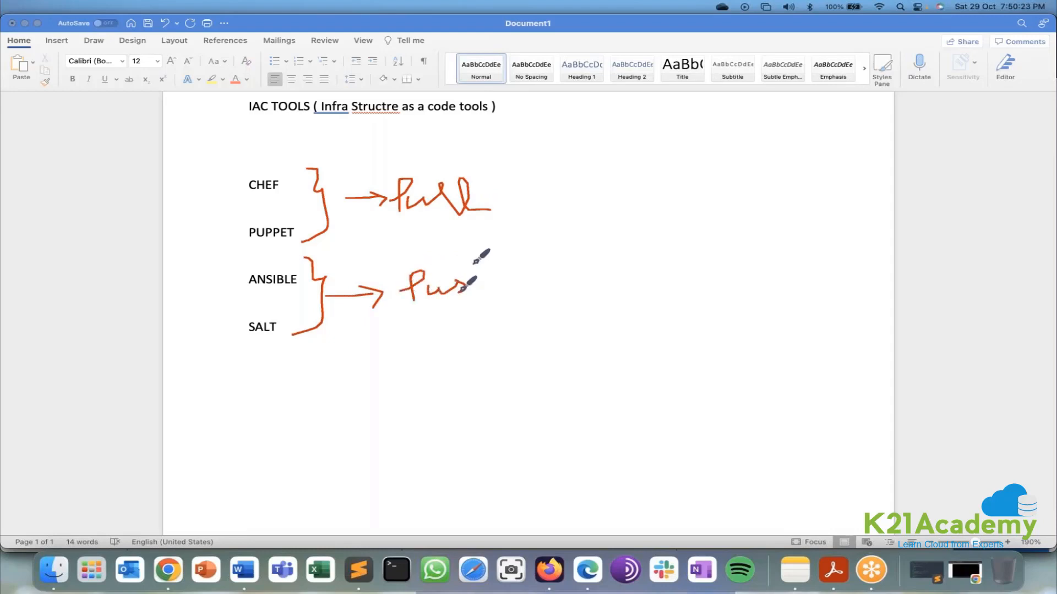
left_click_drag(469, 283, 498, 296)
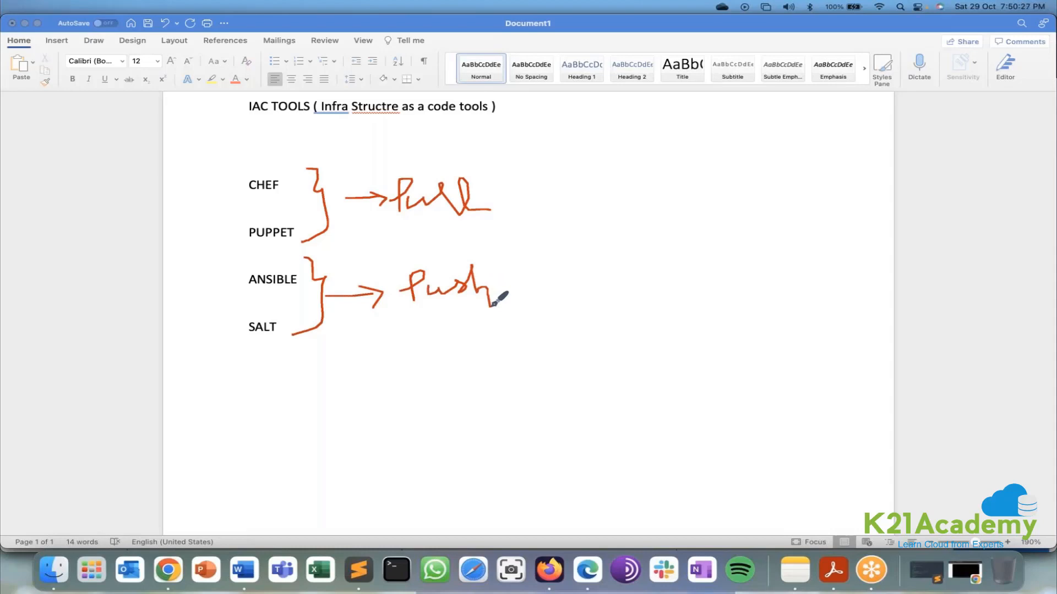
mouse_move(751, 178)
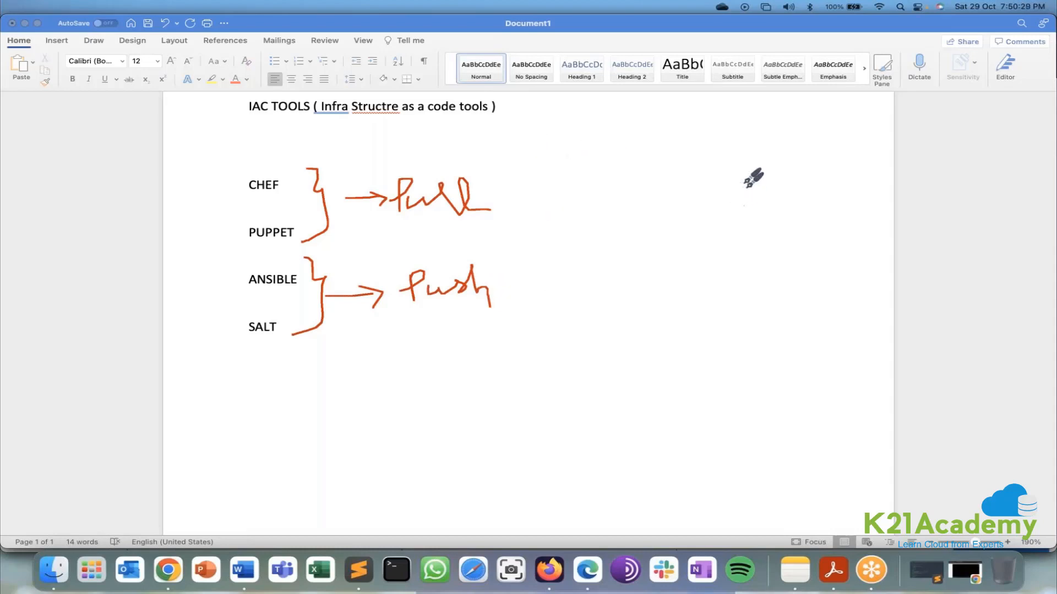
Draw a server box marked S on the right and add client lines radiating from it
left_click_drag(769, 239, 812, 209)
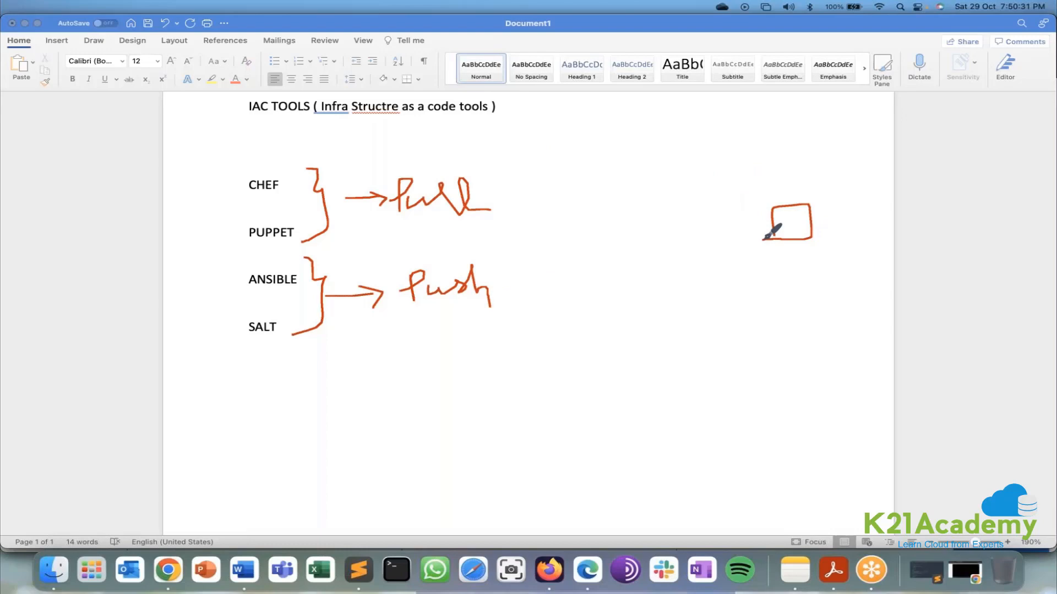
left_click_drag(775, 229, 835, 121)
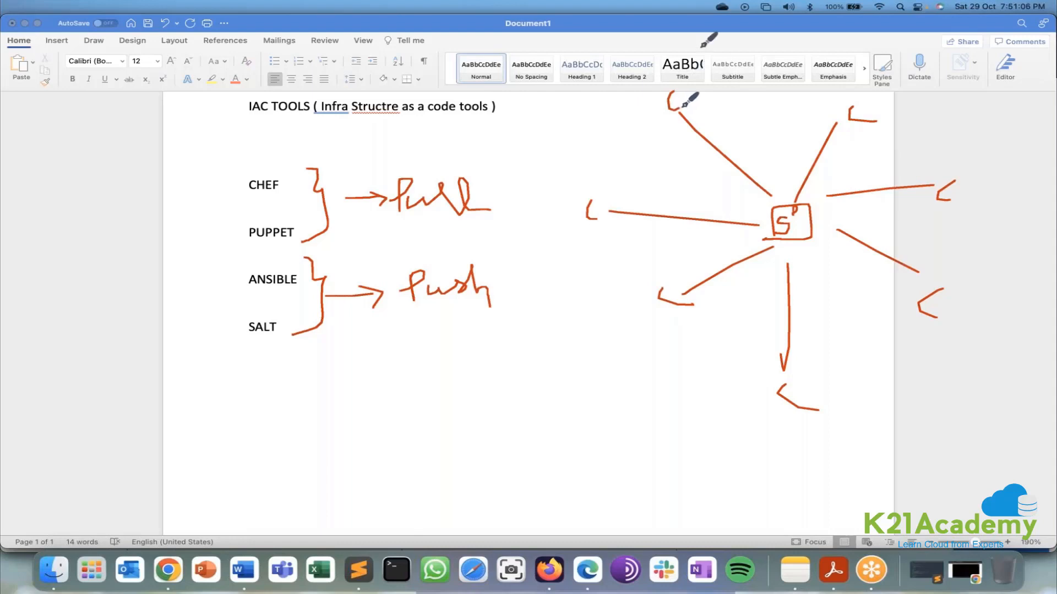
left_click_drag(686, 99, 785, 202)
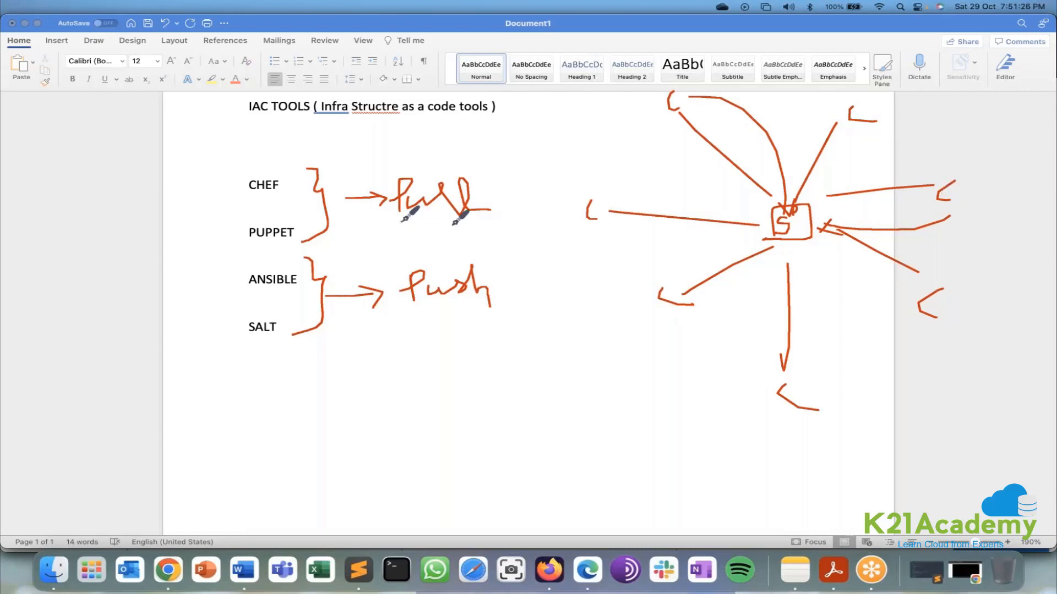
Underline the handwritten Pull label with the pen
left_click_drag(398, 229, 482, 233)
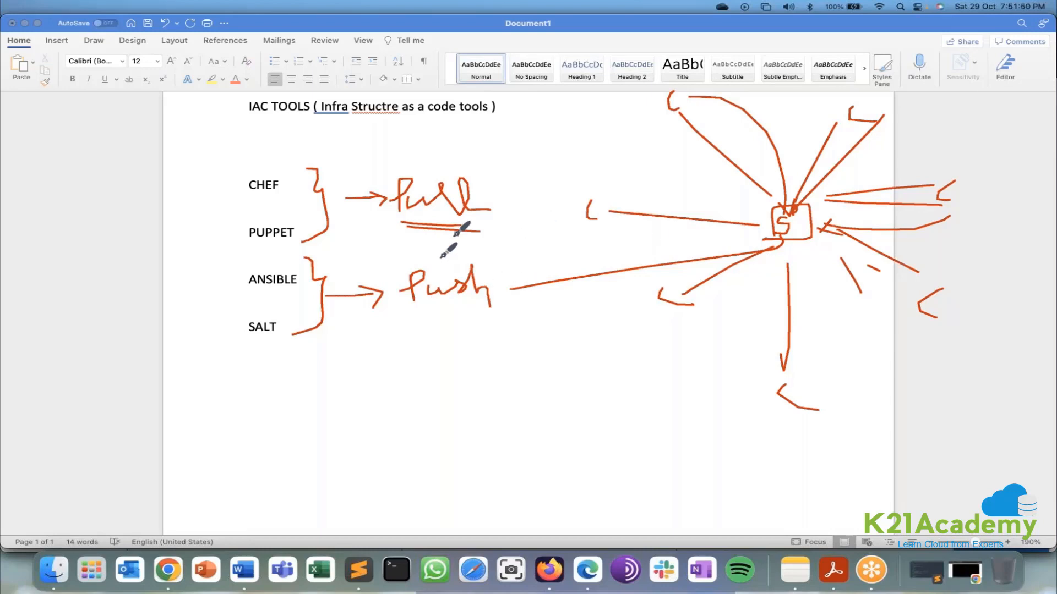
mouse_move(462, 232)
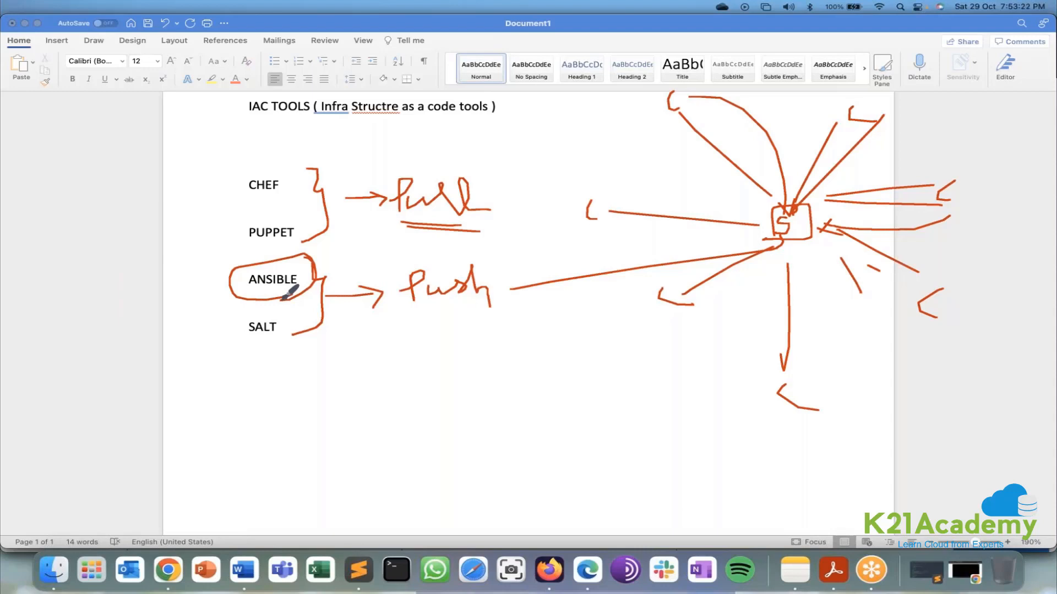
mouse_move(290, 180)
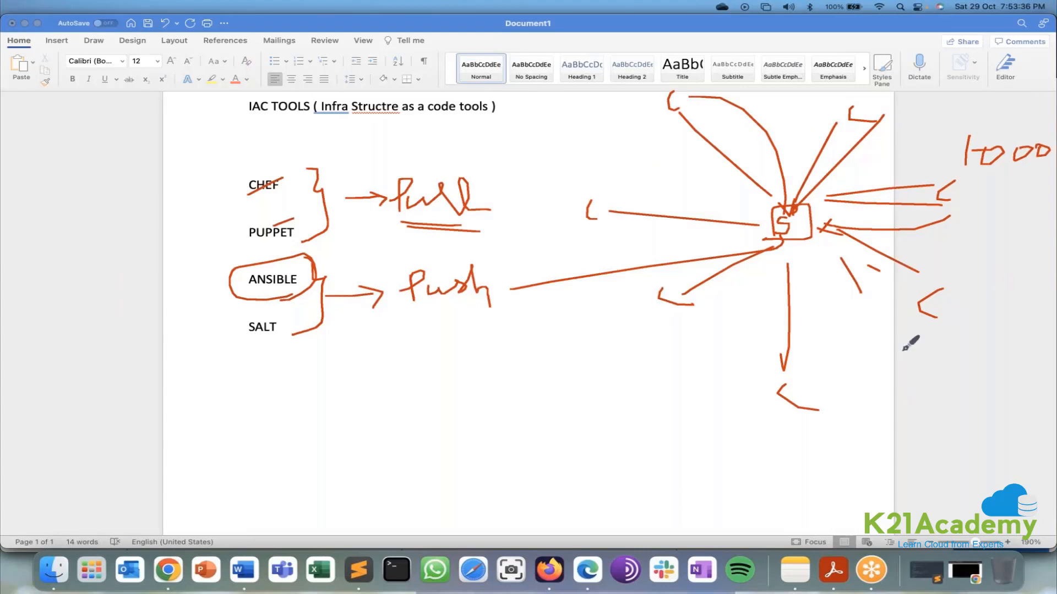
mouse_move(848, 330)
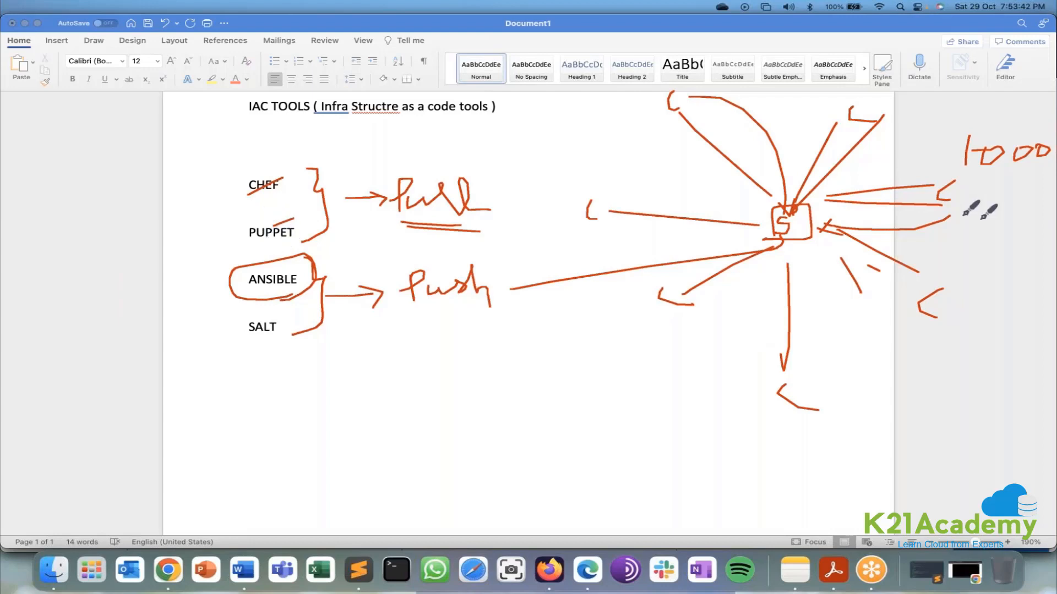
mouse_move(762, 306)
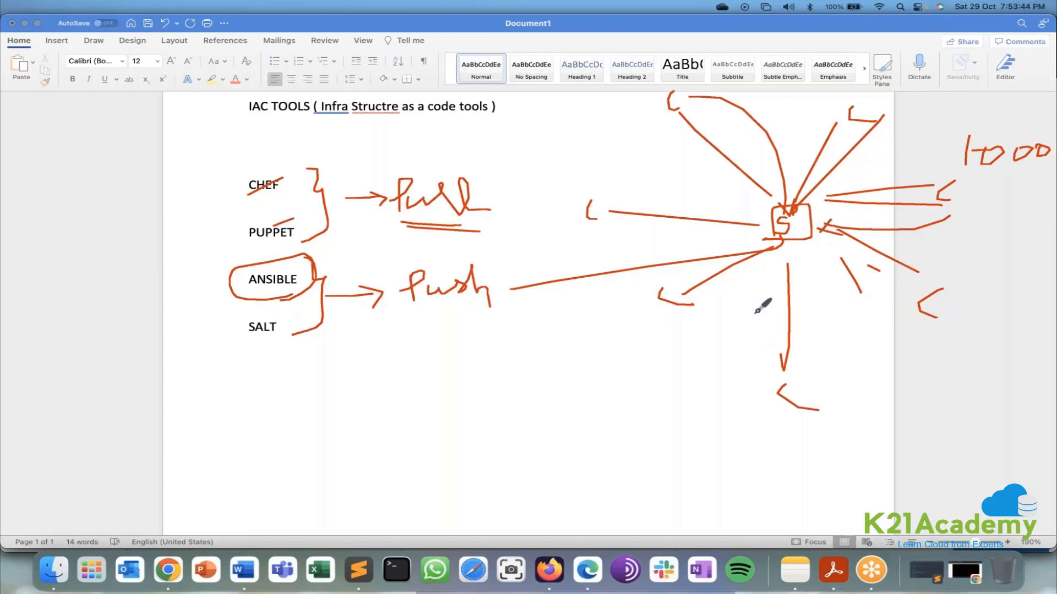
mouse_move(997, 174)
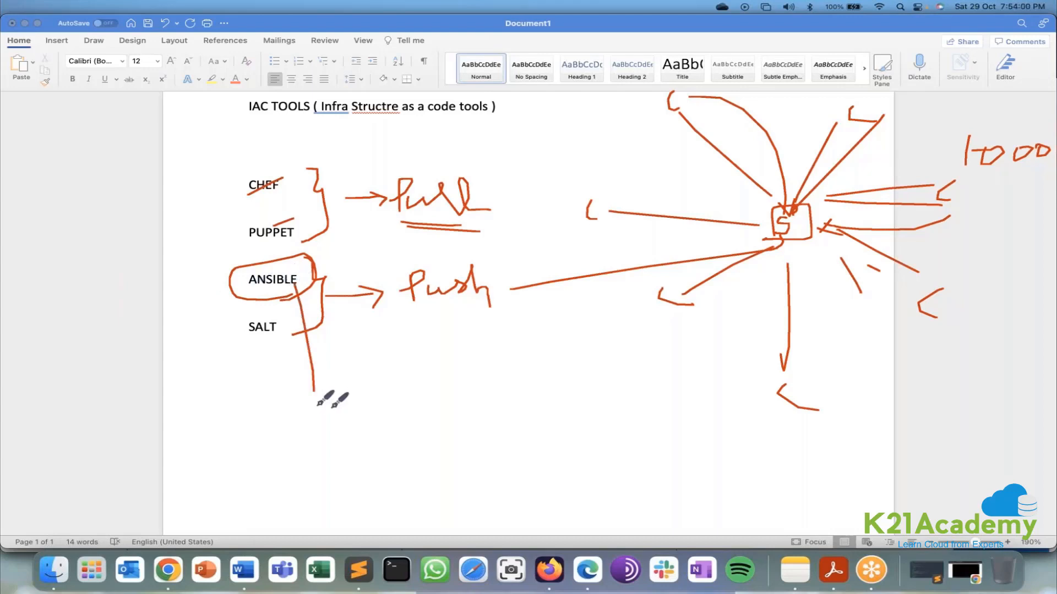
Draw a pen line downward from ANSIBLE
left_click_drag(314, 404, 368, 411)
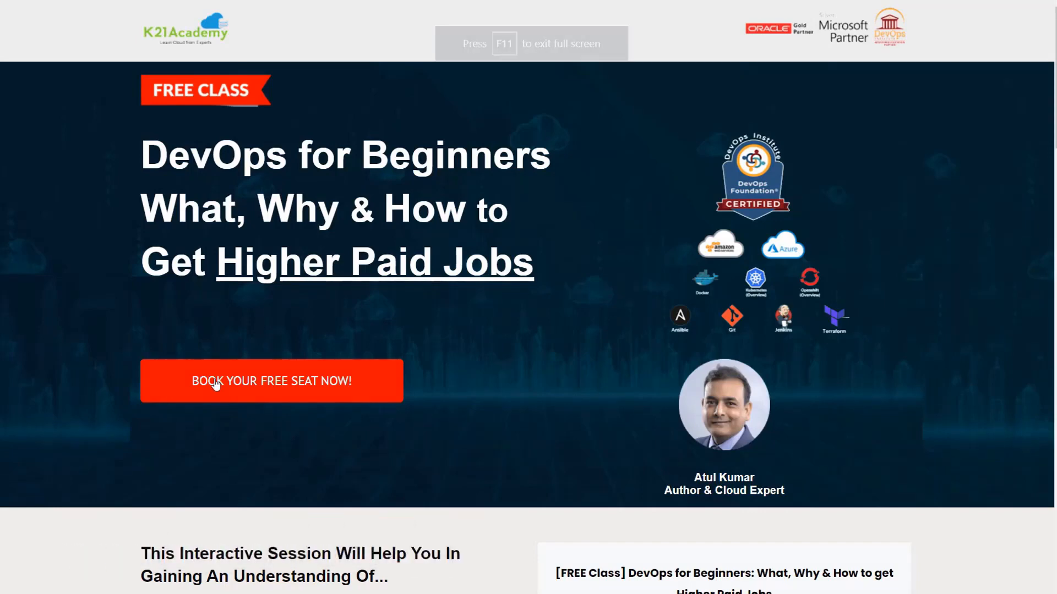
Book a free seat: choose the class date, fill name, e-mail and phone, and submit with YES! SAVE MY SEAT!
left_click(270, 381)
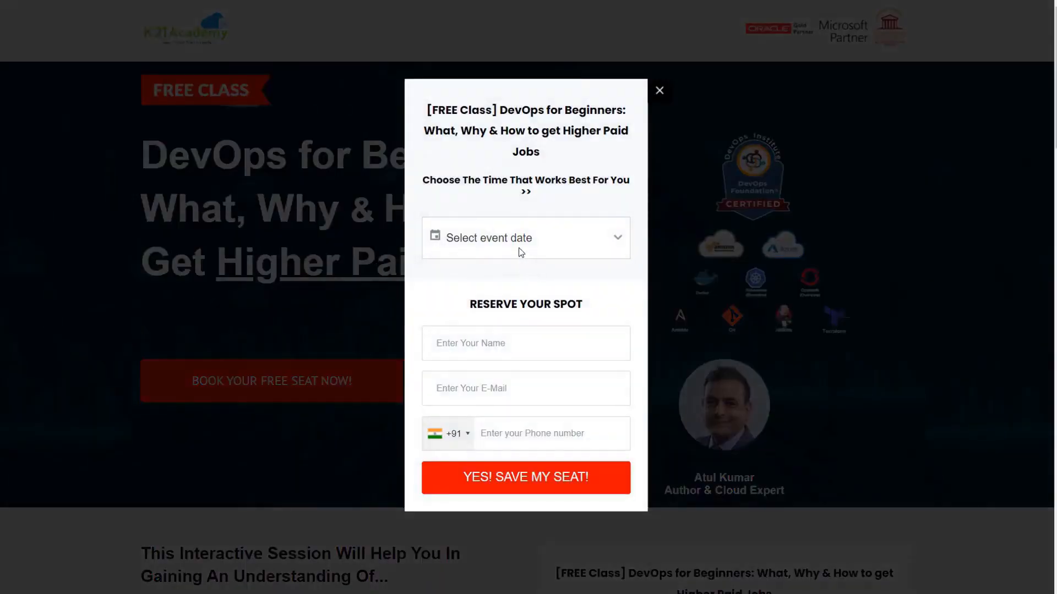
left_click(525, 237)
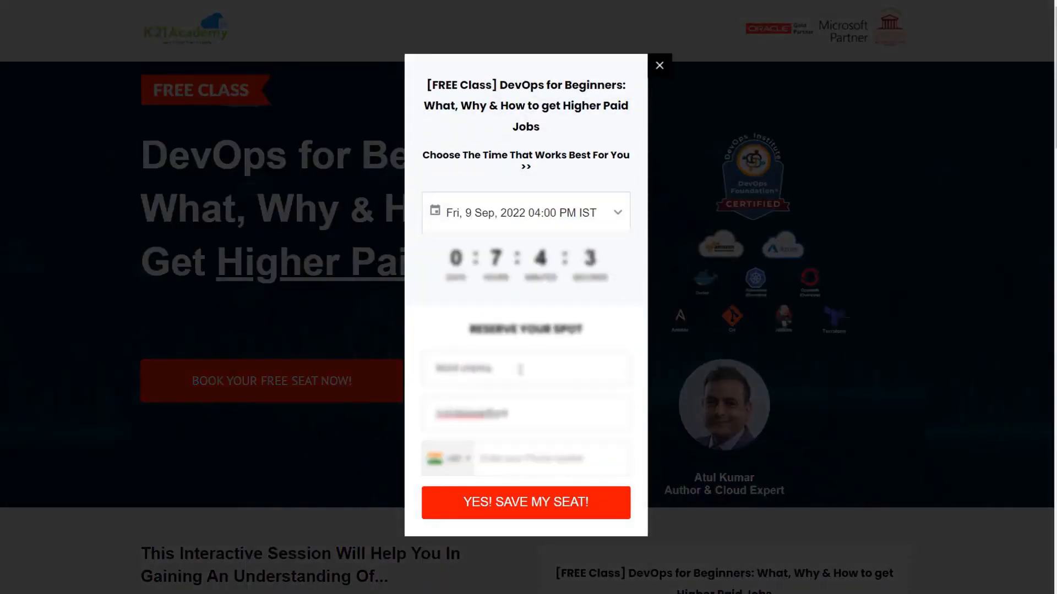
left_click(525, 501)
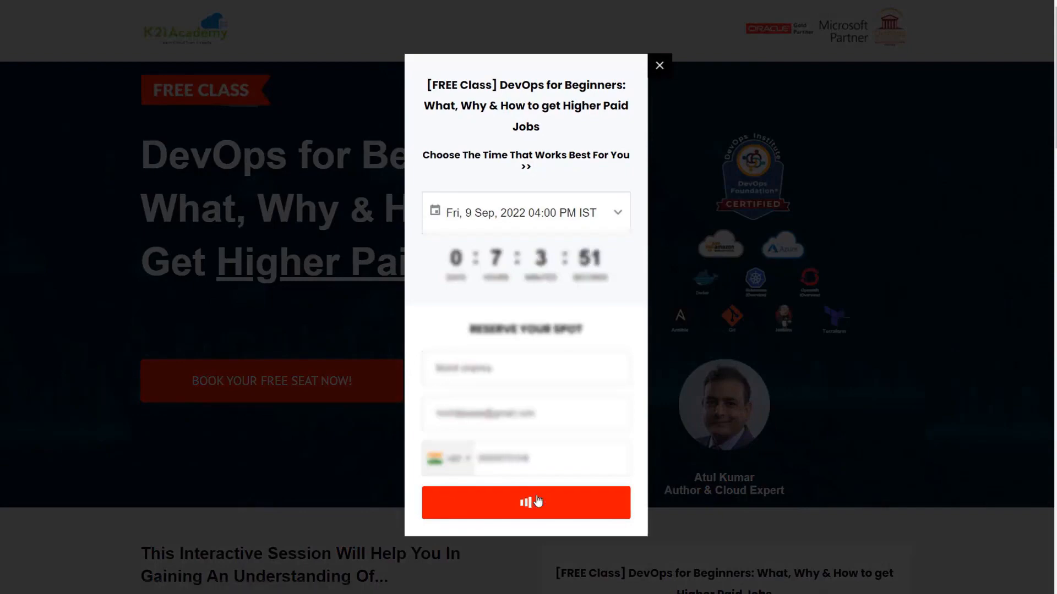
left_click(525, 502)
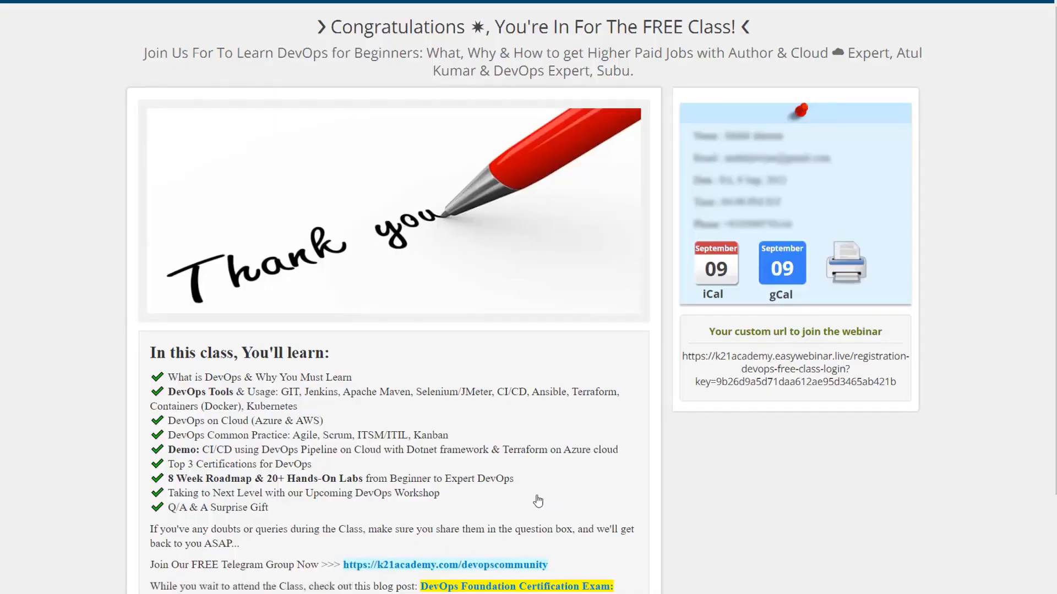